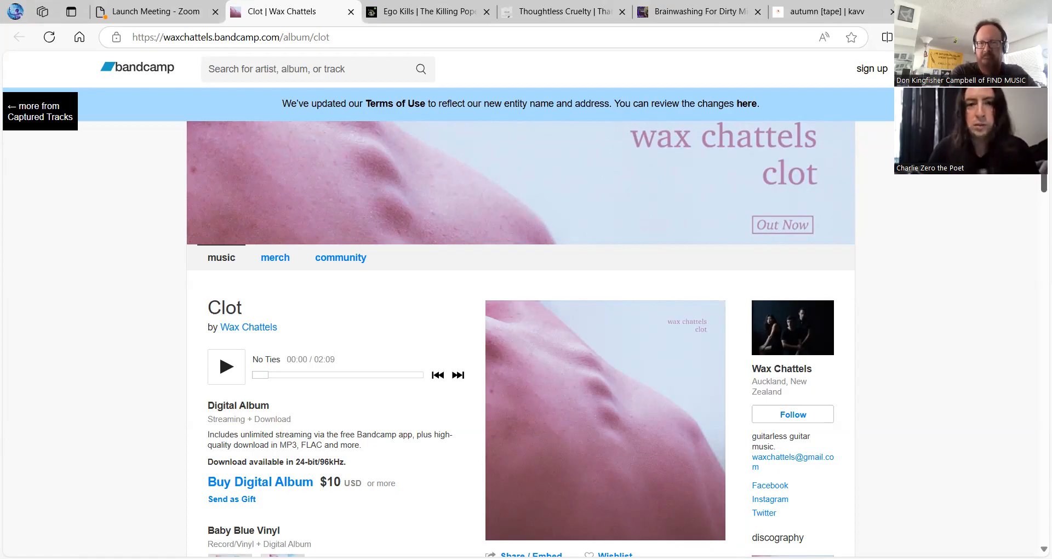
# Expand the 'more' description on Wax Chattels' Clot page, revealing vinyl and CD options
pyautogui.scroll(-3)
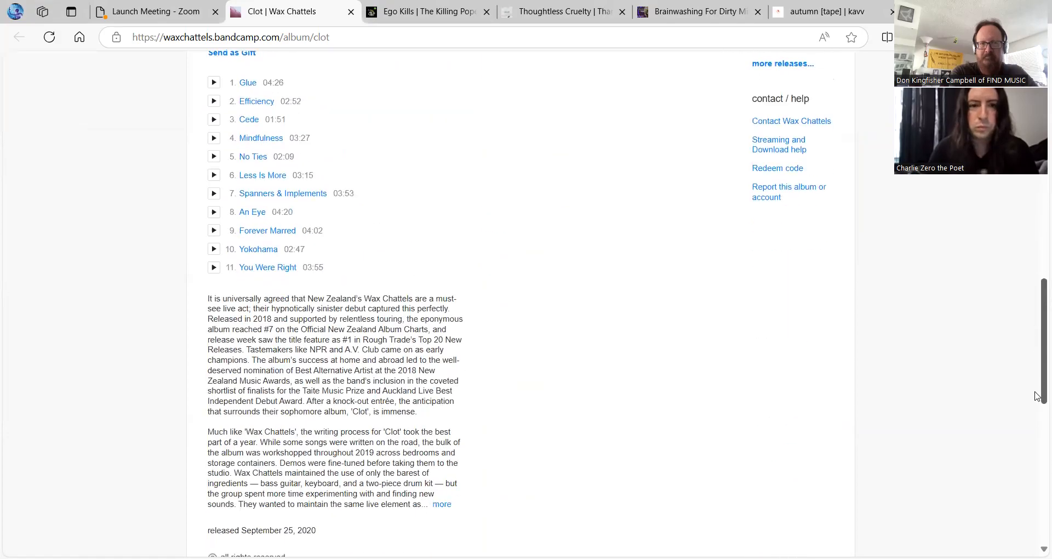
pyautogui.scroll(-3)
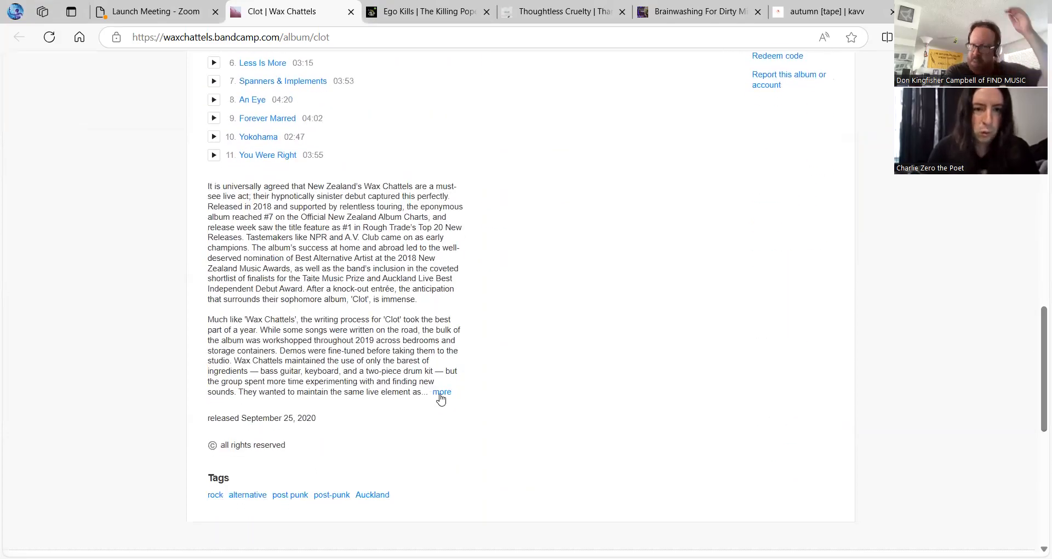
pyautogui.click(441, 391)
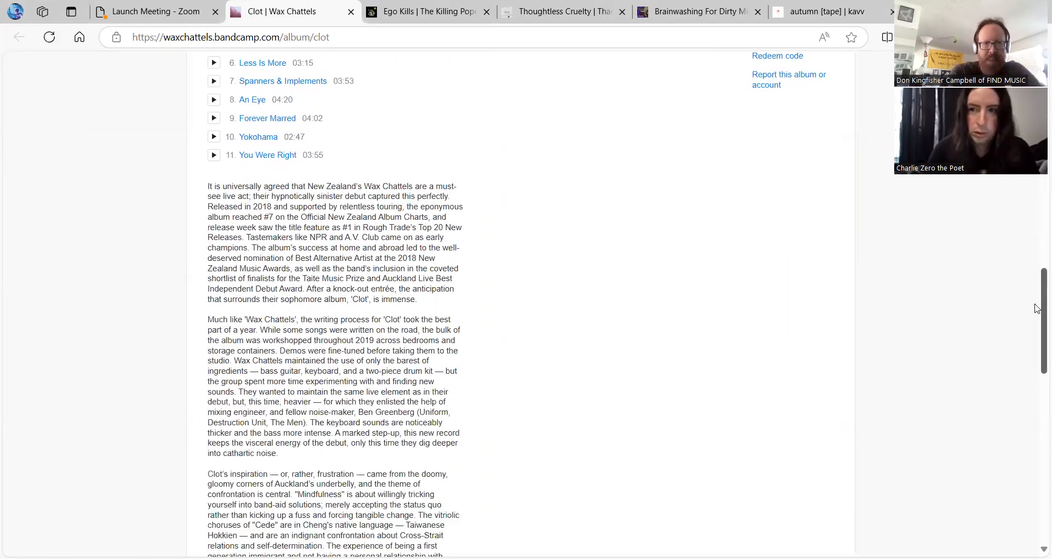
pyautogui.scroll(-3)
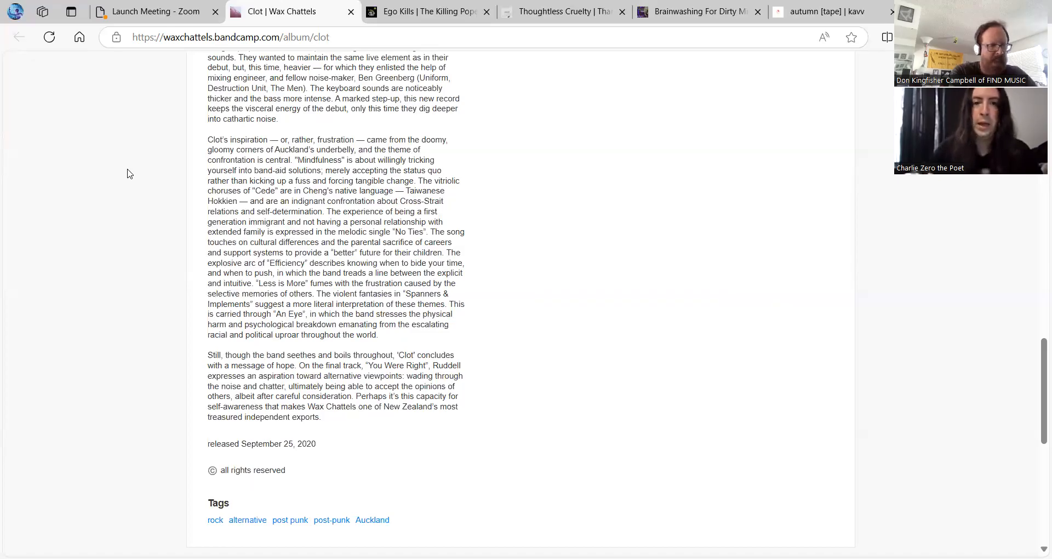
pyautogui.moveTo(777, 128)
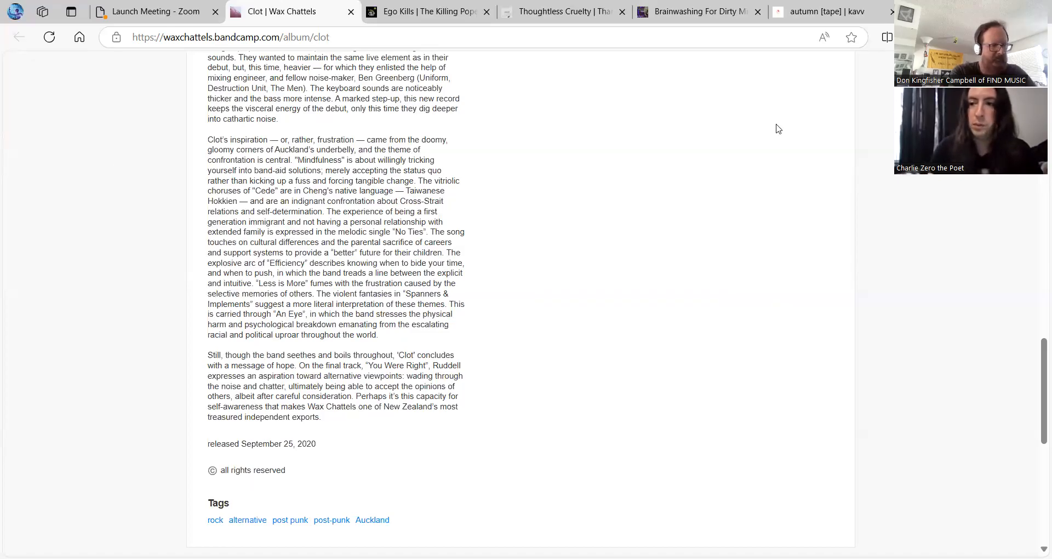
pyautogui.scroll(-3)
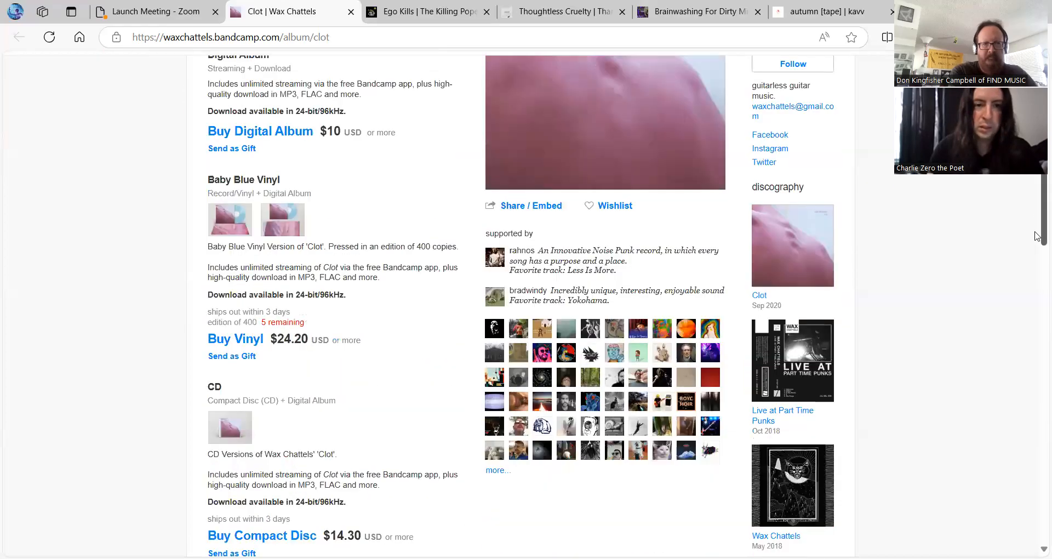
# Play 'Glue' from Clot, seek ahead to about 1:23, then pause it near 1:53
pyautogui.scroll(-3)
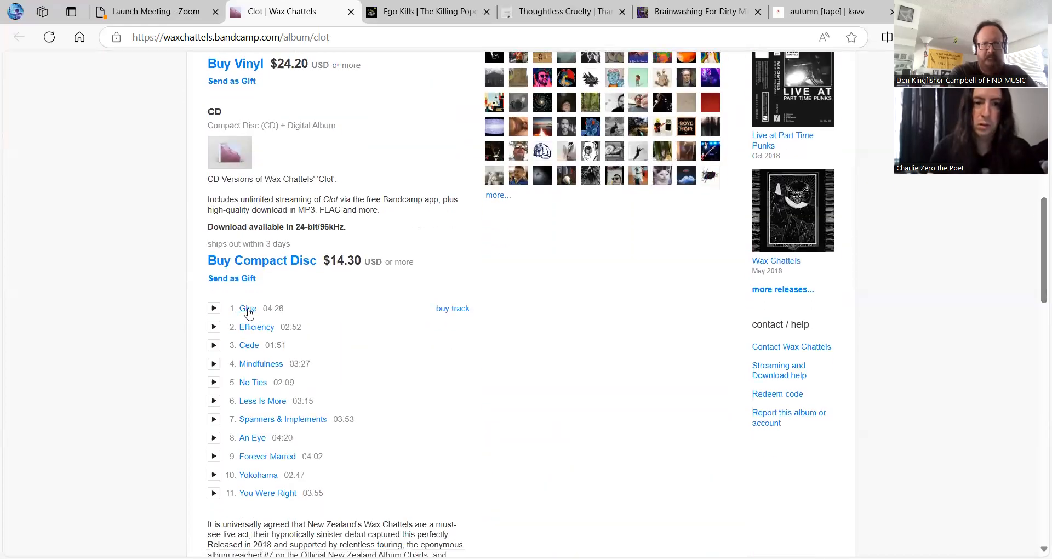
pyautogui.click(213, 308)
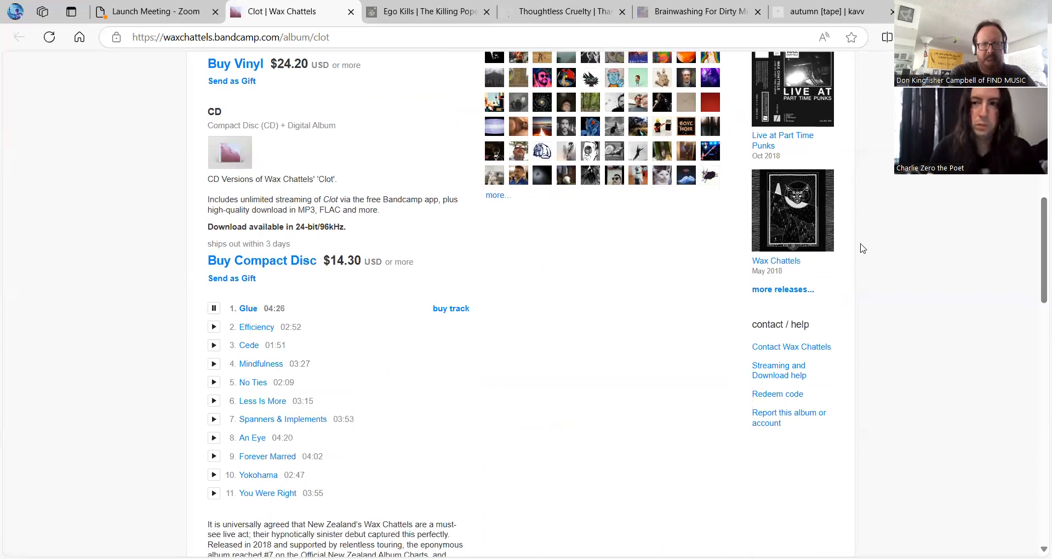
pyautogui.click(213, 308)
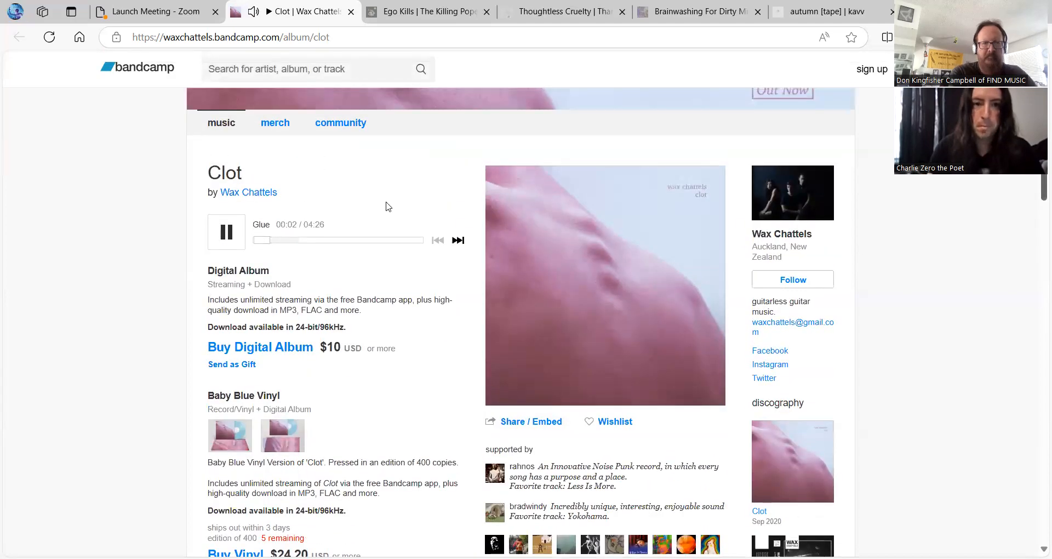
pyautogui.click(315, 240)
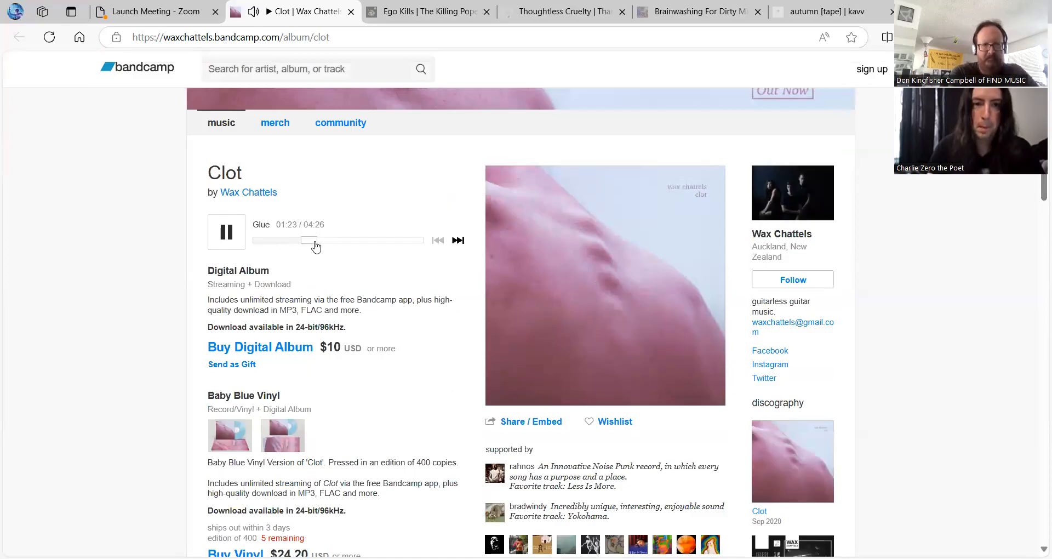
pyautogui.moveTo(101, 237)
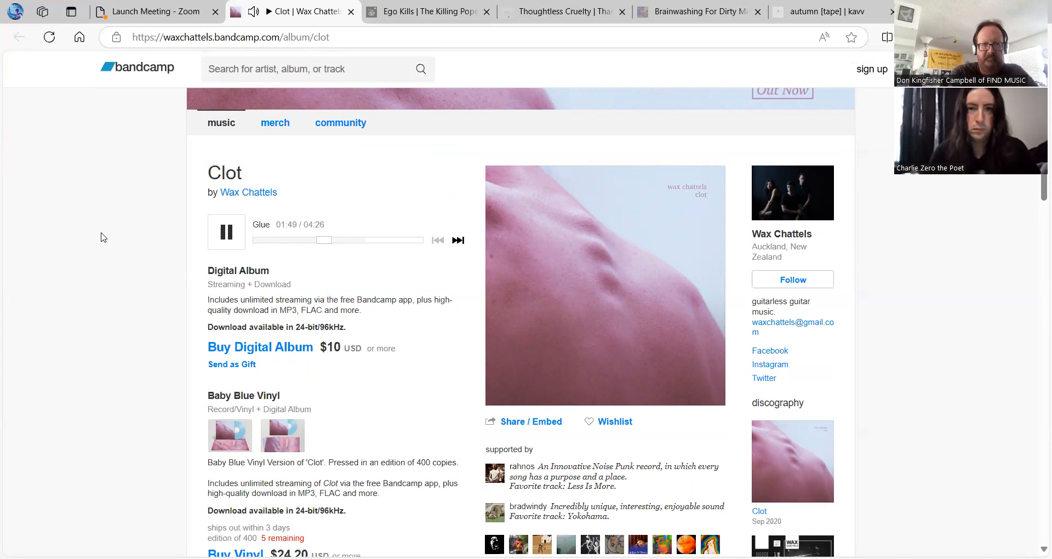
pyautogui.moveTo(167, 230)
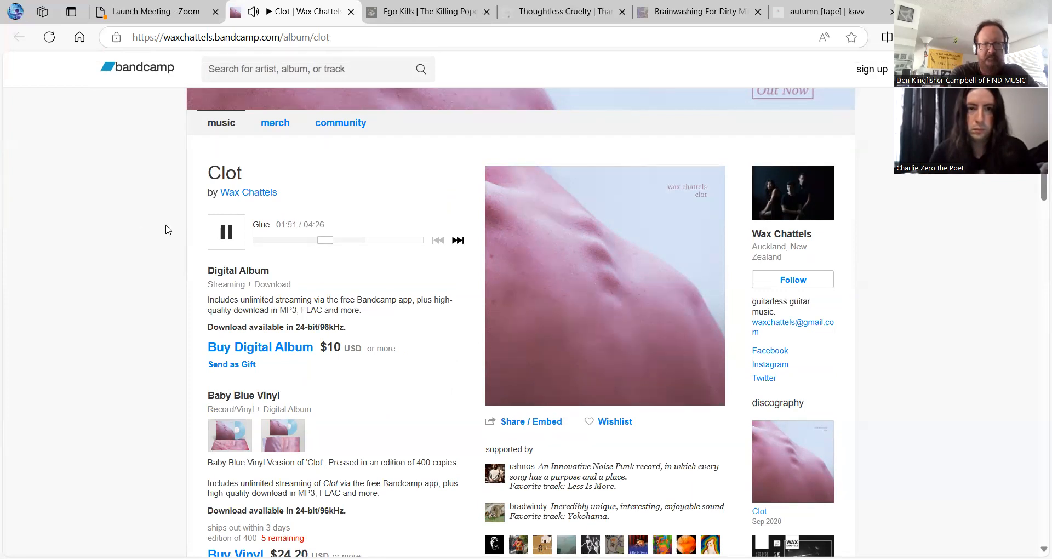
pyautogui.click(227, 231)
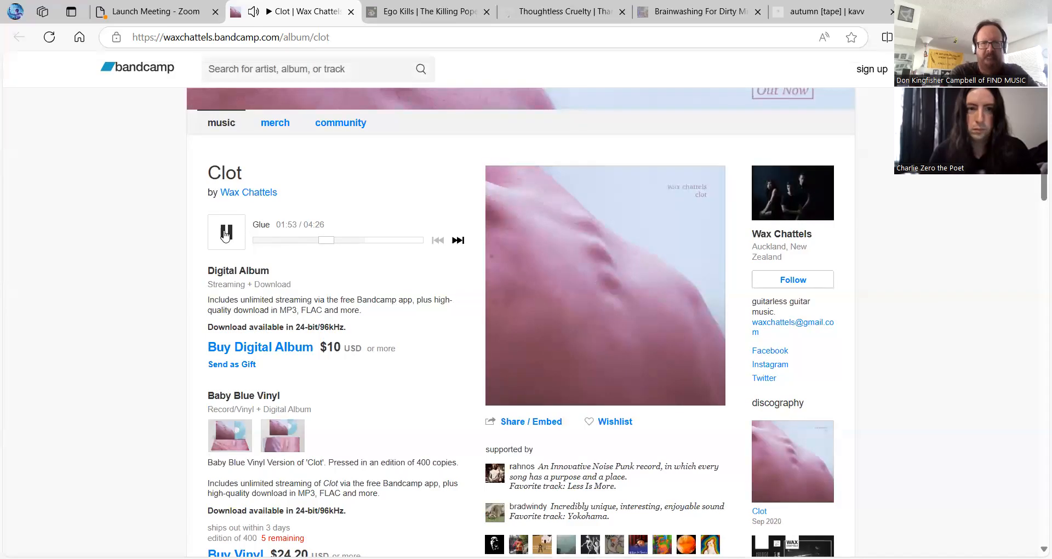
pyautogui.click(226, 231)
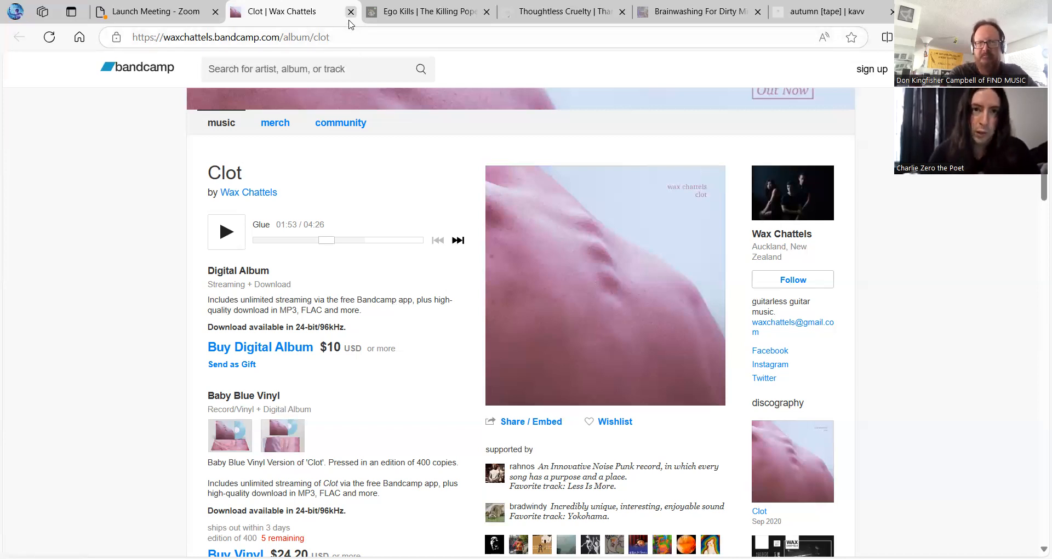
# Close the Clot tab and scroll Ego Kills down to its eleven-track list and credits
pyautogui.click(350, 11)
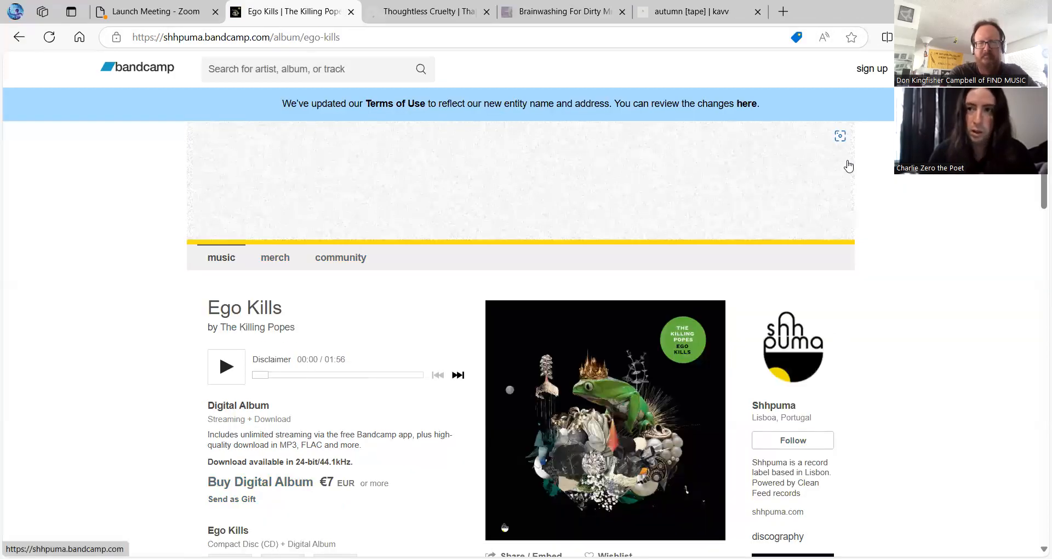
pyautogui.scroll(-3)
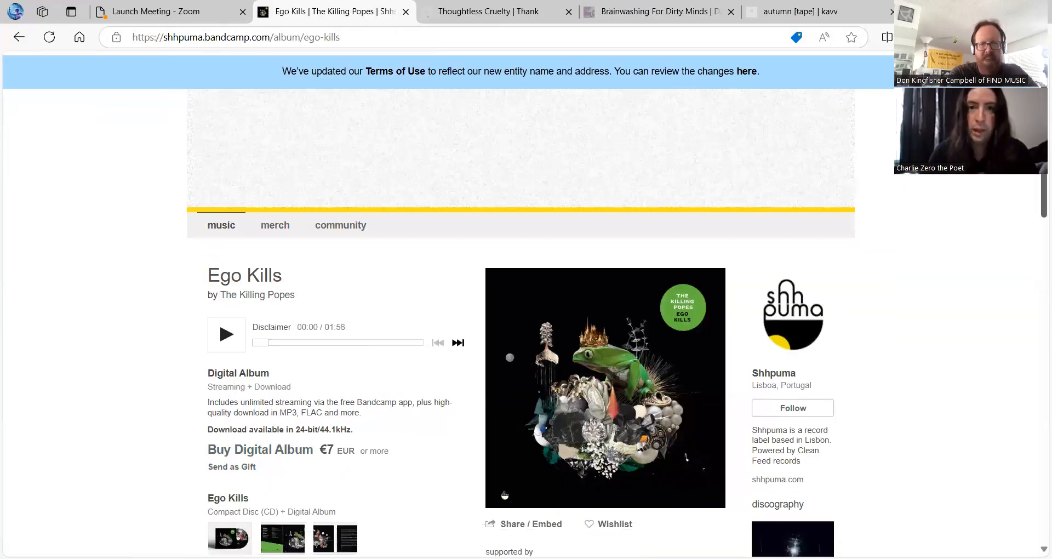
pyautogui.scroll(-3)
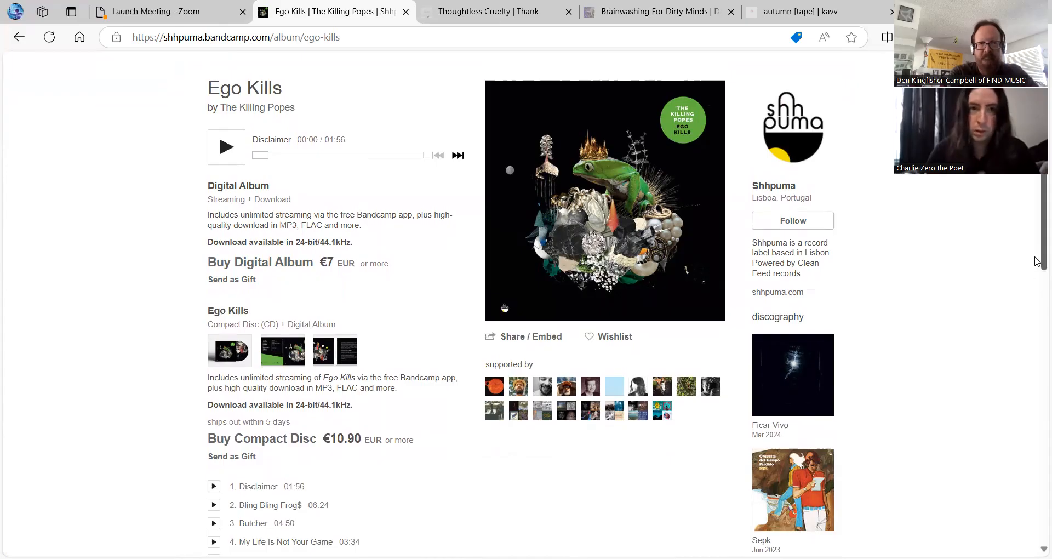
pyautogui.scroll(-3)
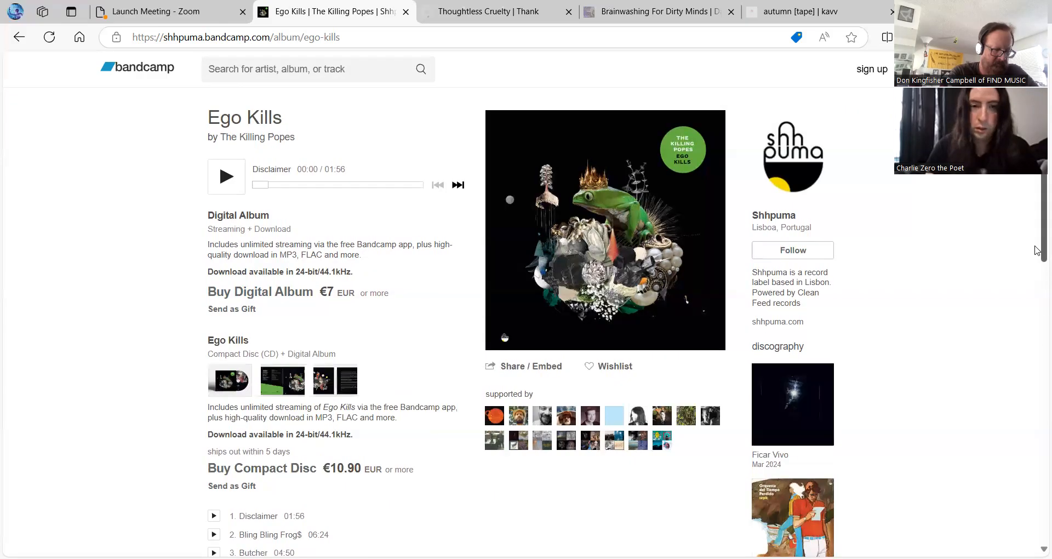
pyautogui.scroll(-3)
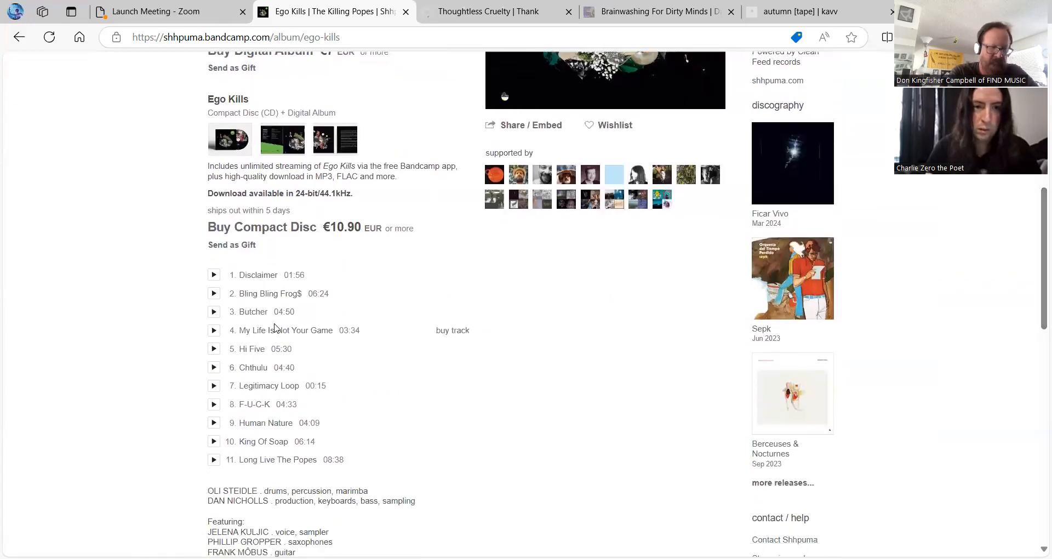
# Play track 3 'Butcher' from Ego Kills and pause it at 1:24 of 4:50
pyautogui.click(213, 311)
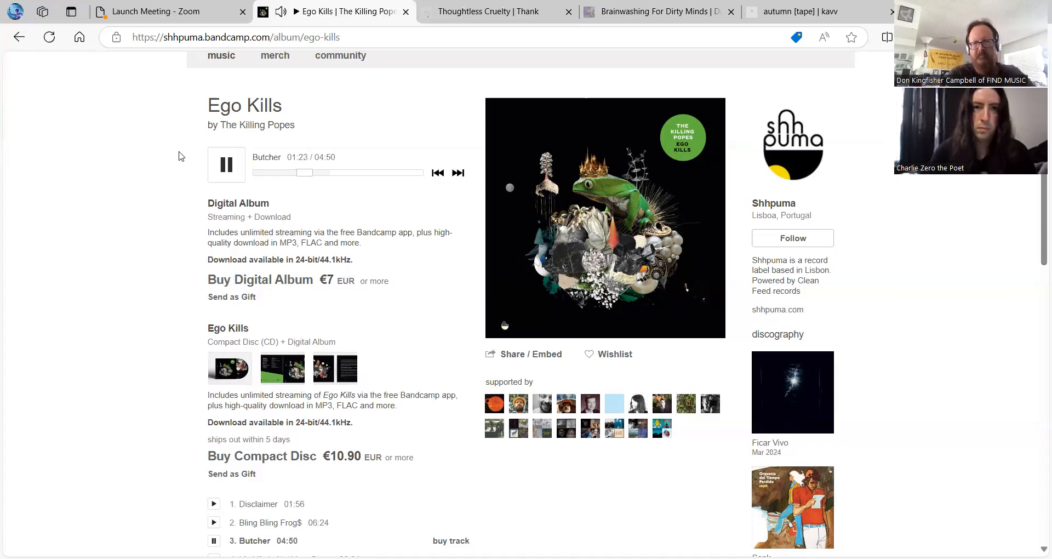
pyautogui.click(227, 164)
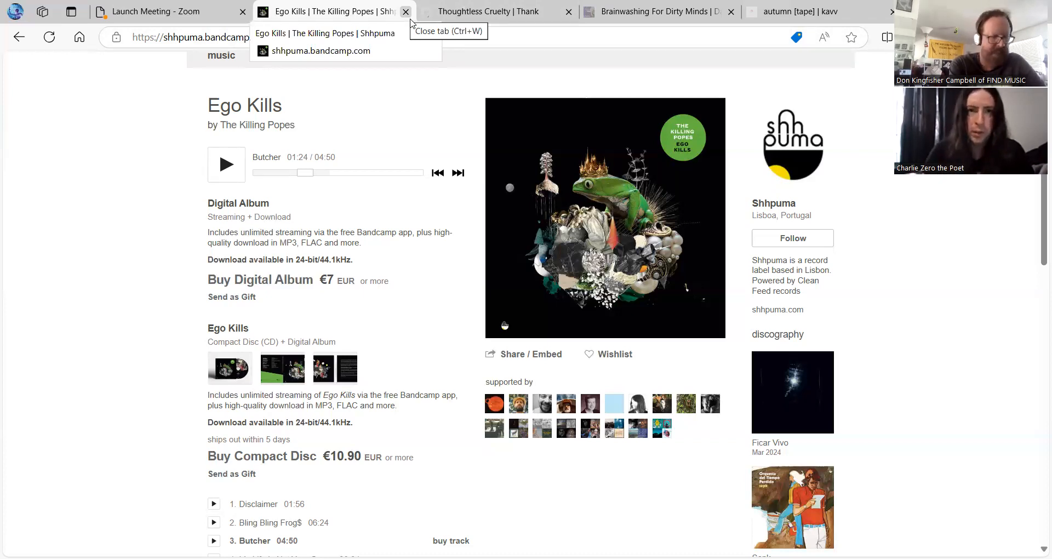
# Close the Ego Kills tab, landing on Thank's Thoughtless Cruelty page
pyautogui.click(405, 11)
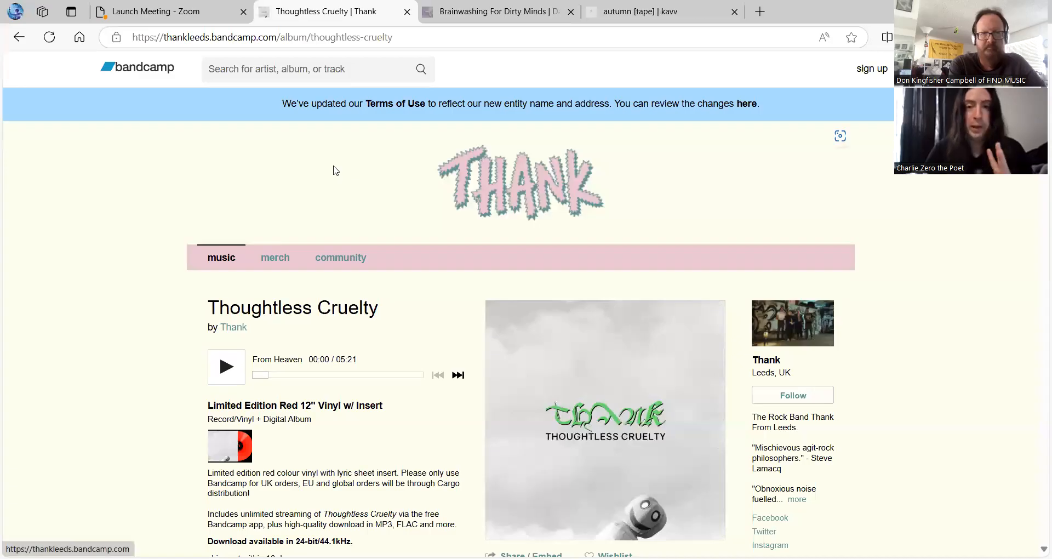
pyautogui.moveTo(1037, 221)
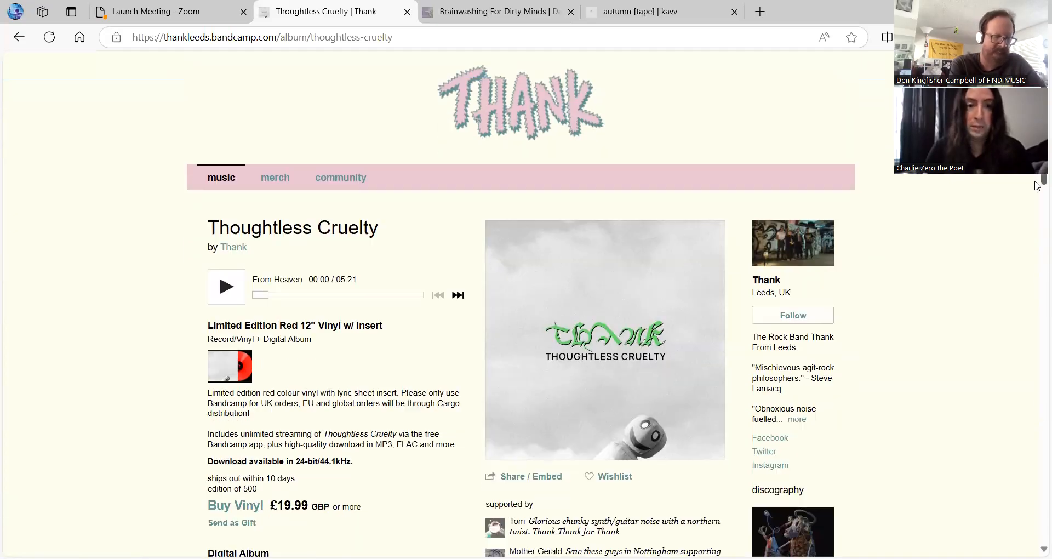
pyautogui.scroll(-3)
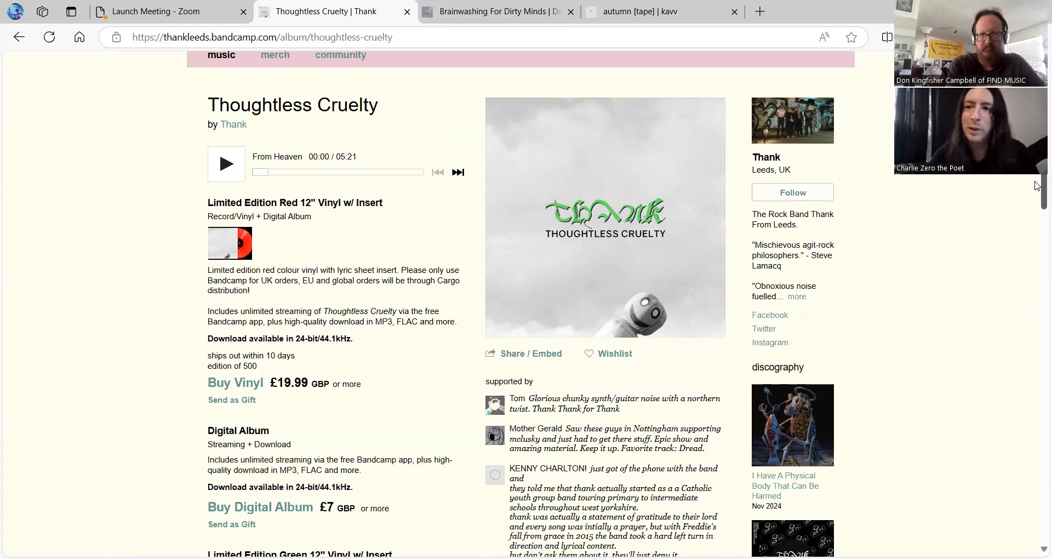
# Start track 3 'Punching Bag' from Thoughtless Cruelty playing
pyautogui.scroll(-3)
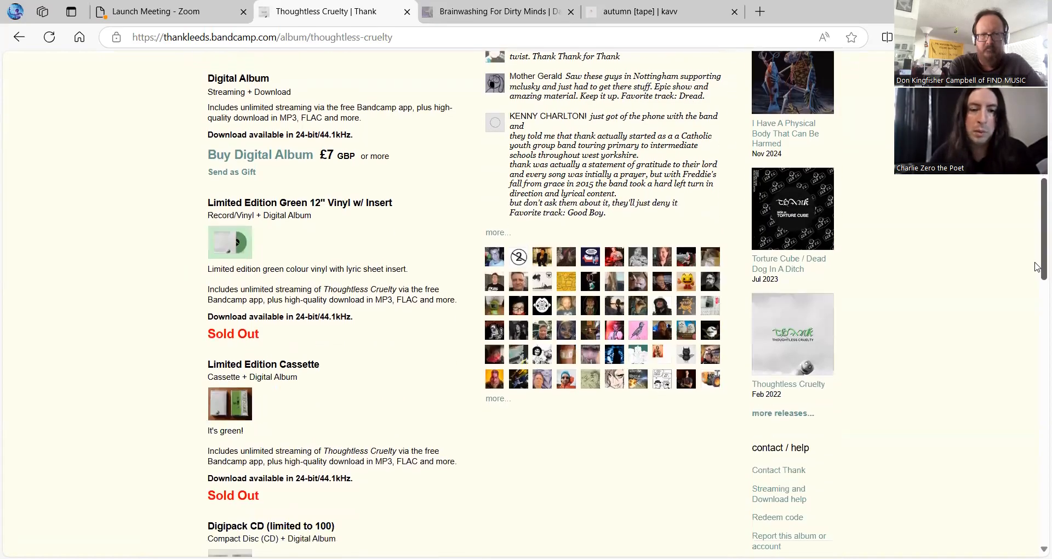
pyautogui.scroll(-3)
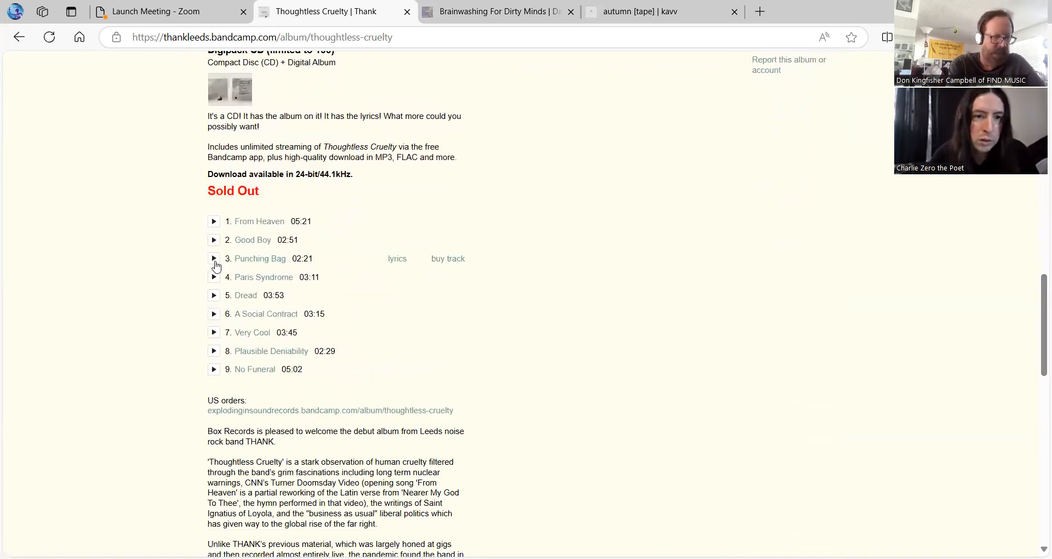
pyautogui.click(213, 258)
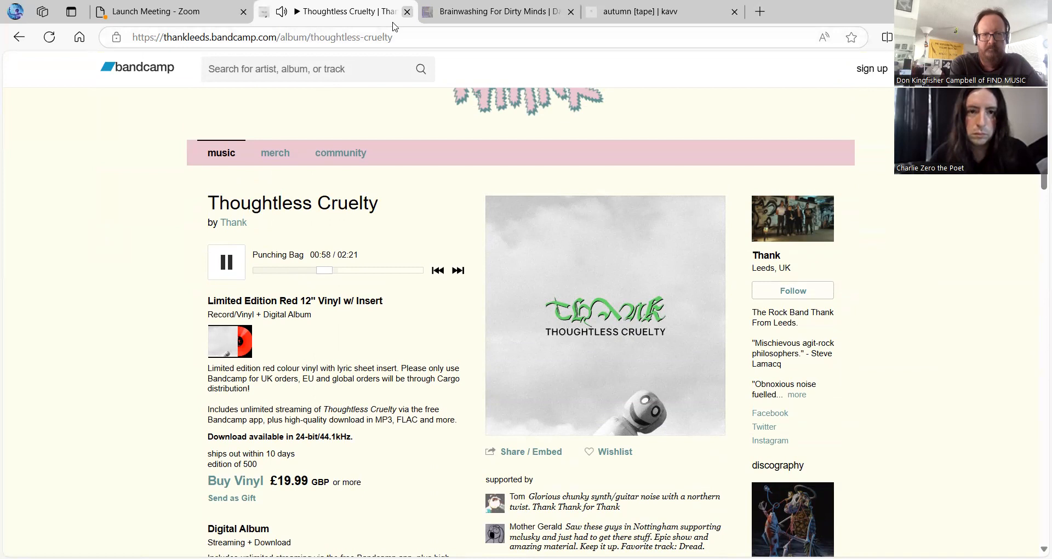
pyautogui.moveTo(346, 12)
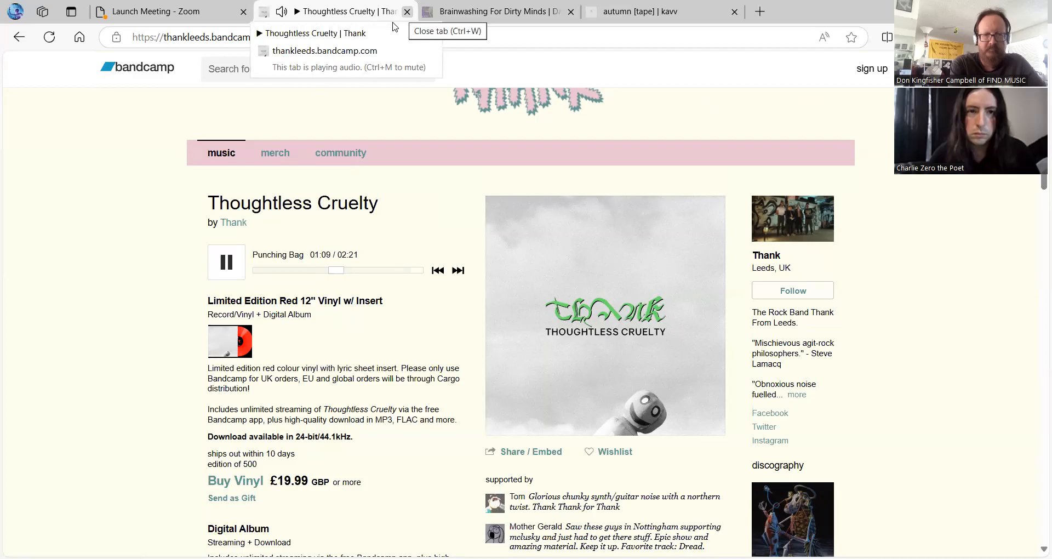
# Pause 'Punching Bag' at 1:10 and close the Thoughtless Cruelty tab
pyautogui.click(226, 262)
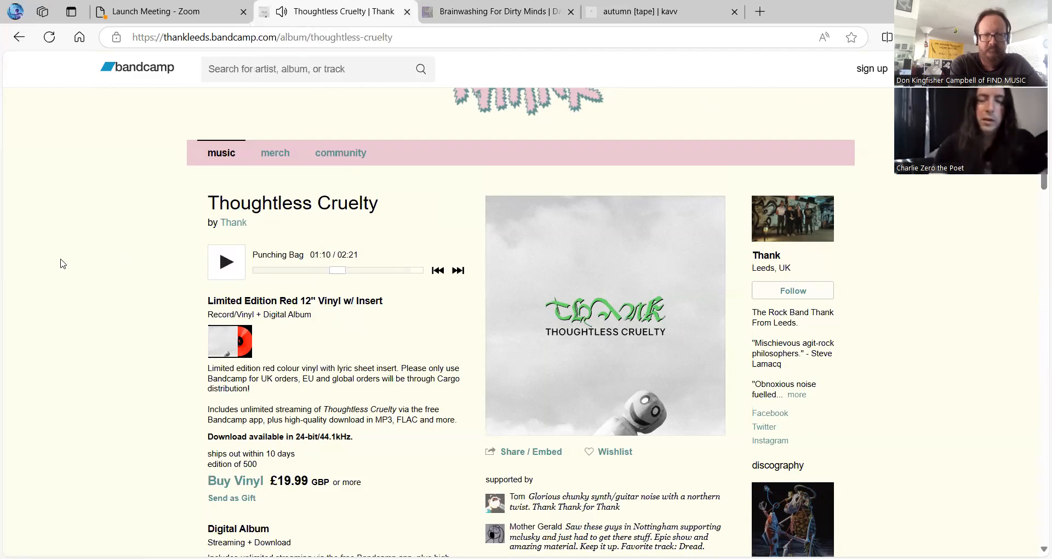
pyautogui.scroll(-3)
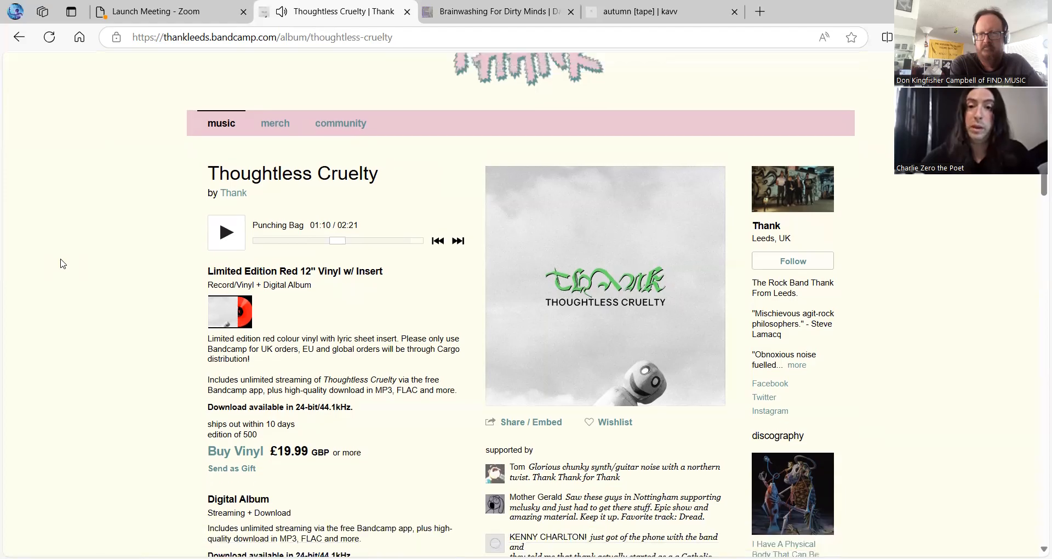
pyautogui.scroll(-3)
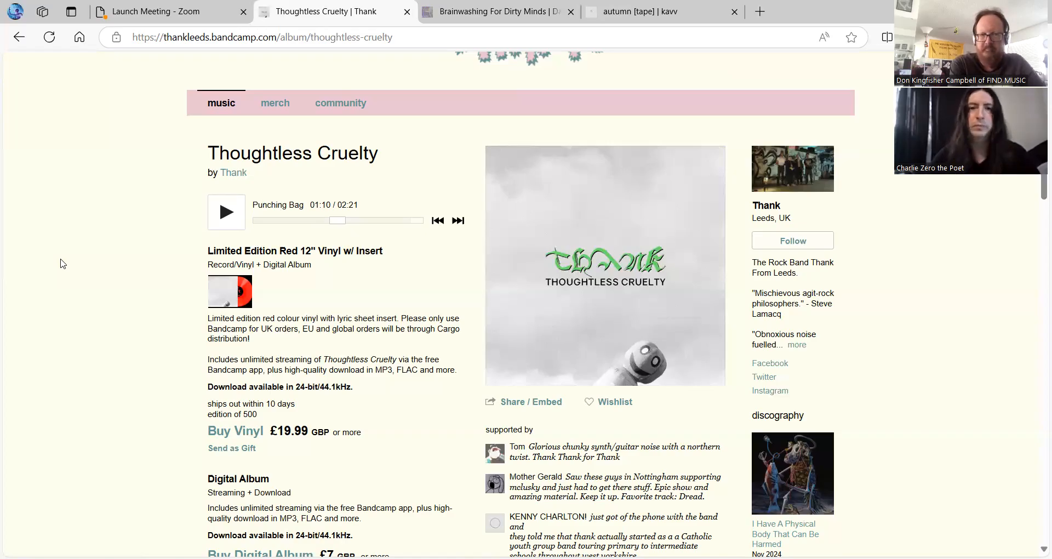
pyautogui.moveTo(3, 109)
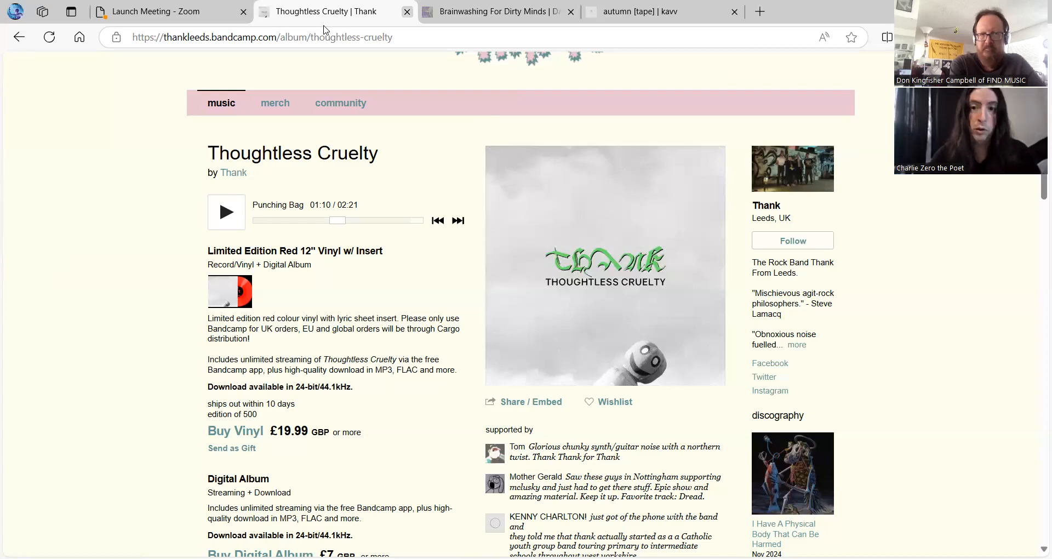
pyautogui.moveTo(322, 11)
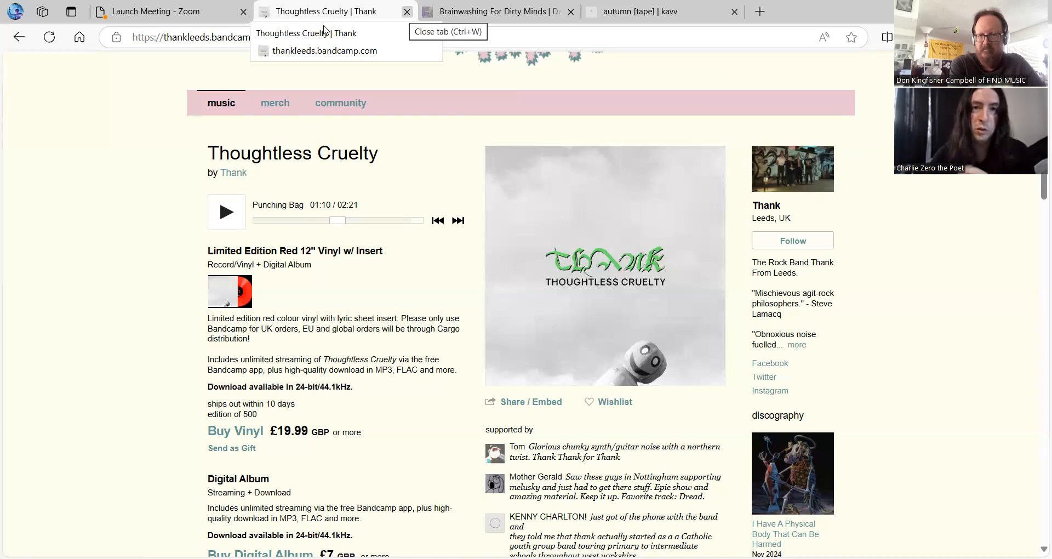
pyautogui.click(407, 11)
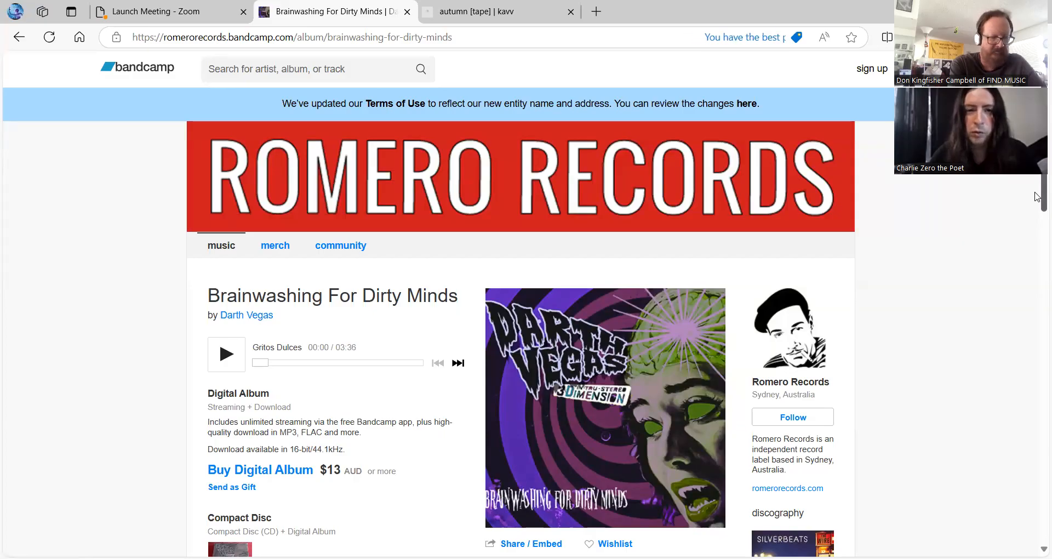
# Scroll Brainwashing For Dirty Minds down to its numbered track list
pyautogui.scroll(-3)
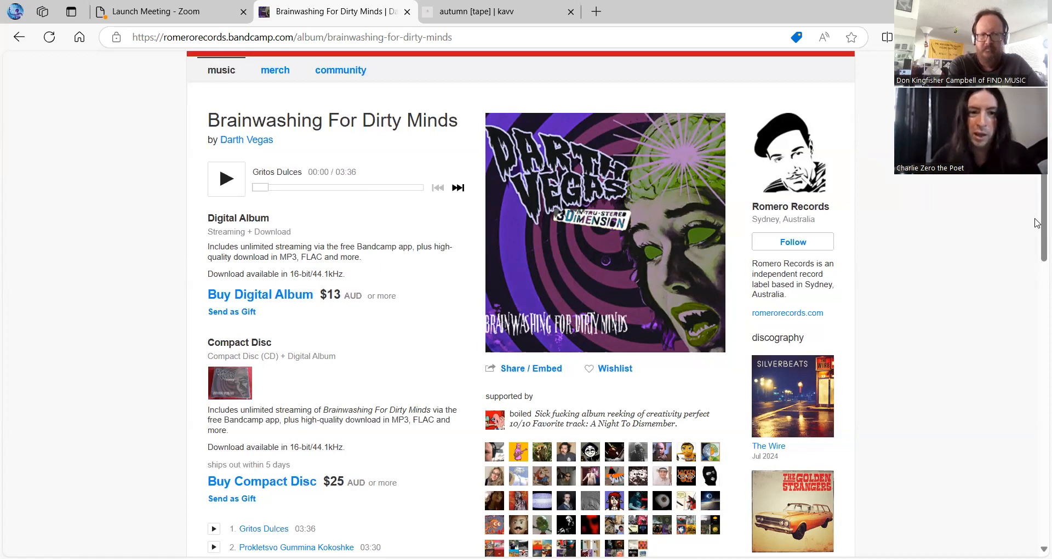
pyautogui.scroll(-3)
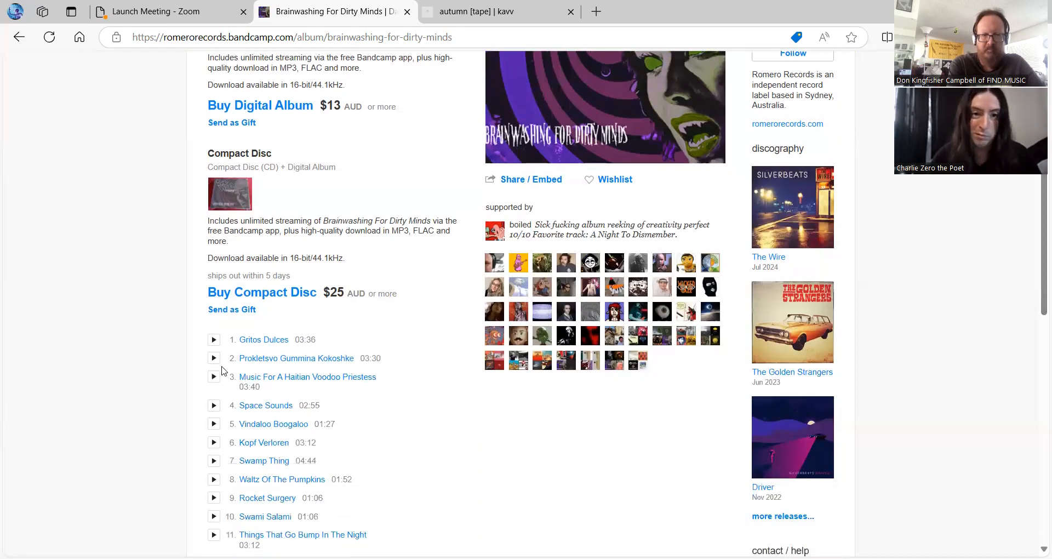
# Start track 2 'Prokletsvo Gummina Kokoshke' playing and return to the player
pyautogui.click(213, 358)
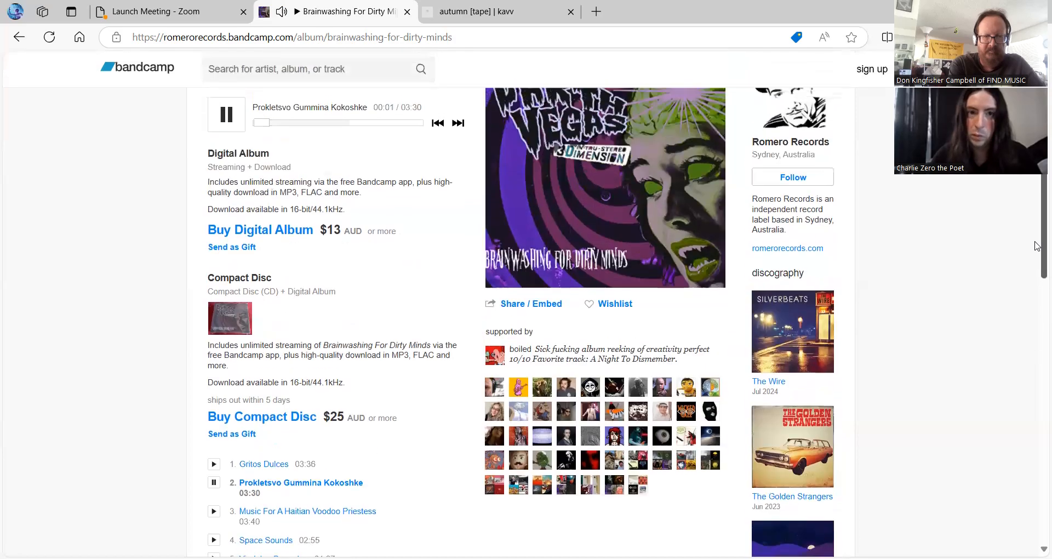
pyautogui.scroll(3)
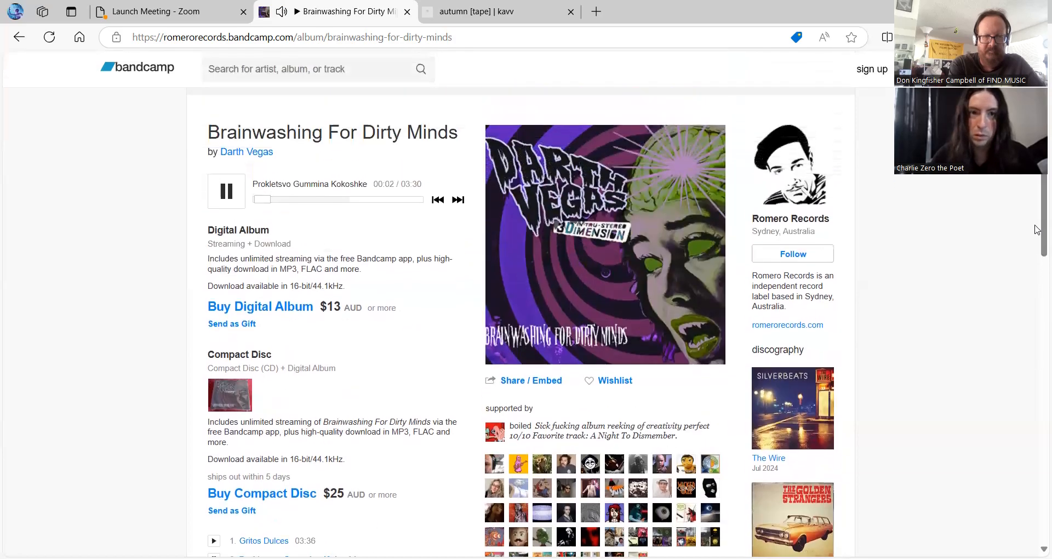
pyautogui.click(302, 199)
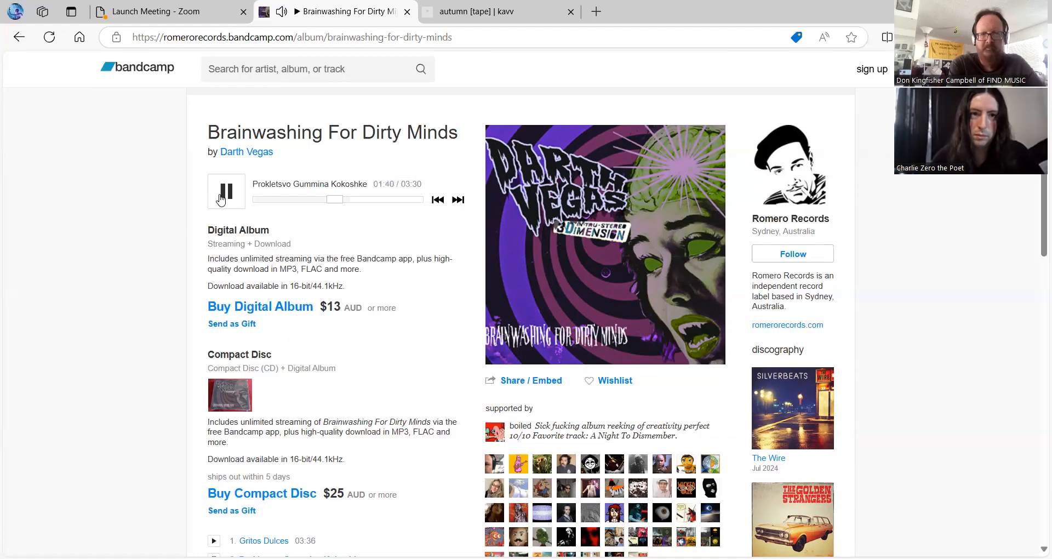
# Pause 'Prokletsvo Gummina Kokoshke' at 1:41 of 3:30
pyautogui.click(227, 191)
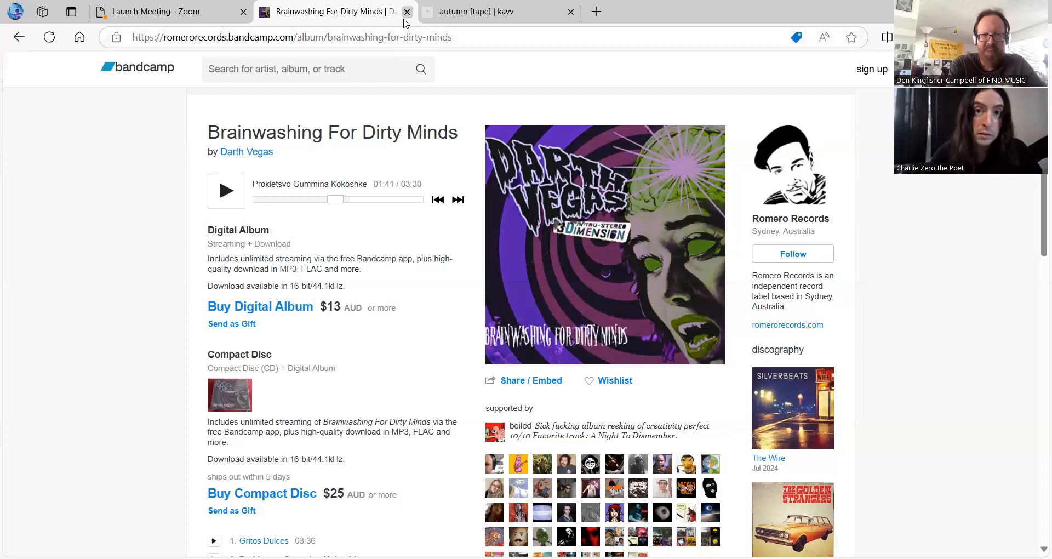
# Close the Darth Vegas tab and scroll kavv's autumn [tape] page down to its track list
pyautogui.click(406, 12)
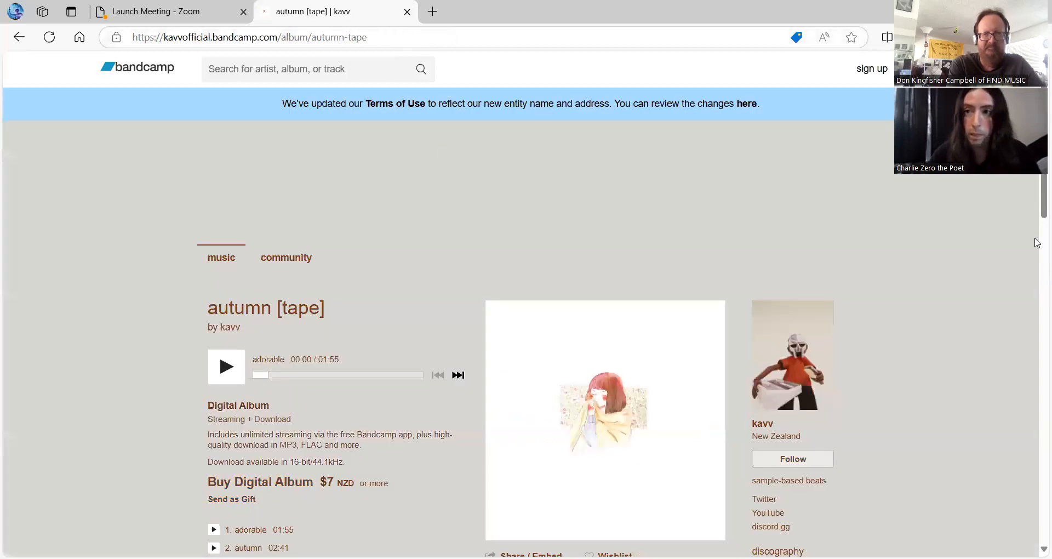
pyautogui.scroll(-3)
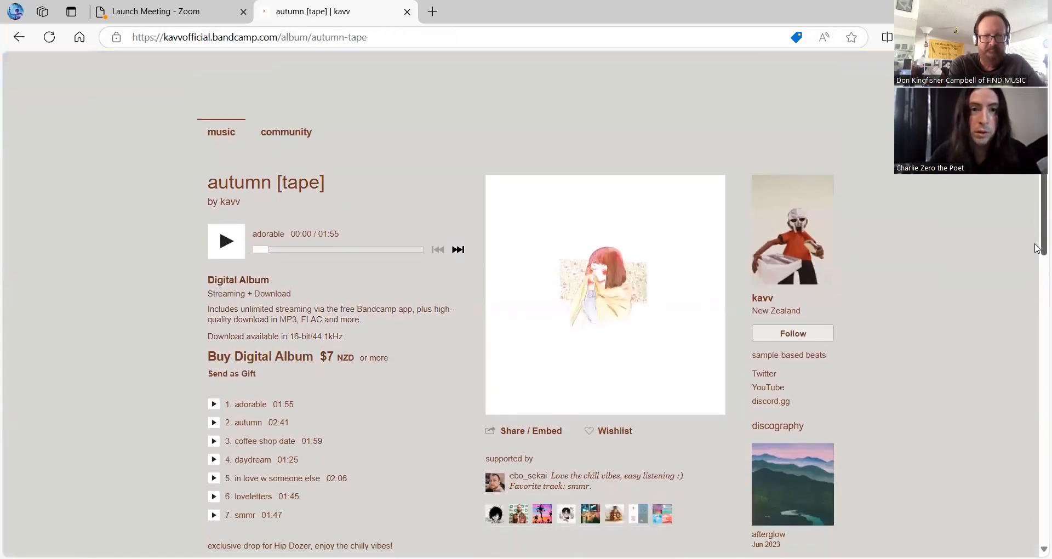
pyautogui.scroll(-3)
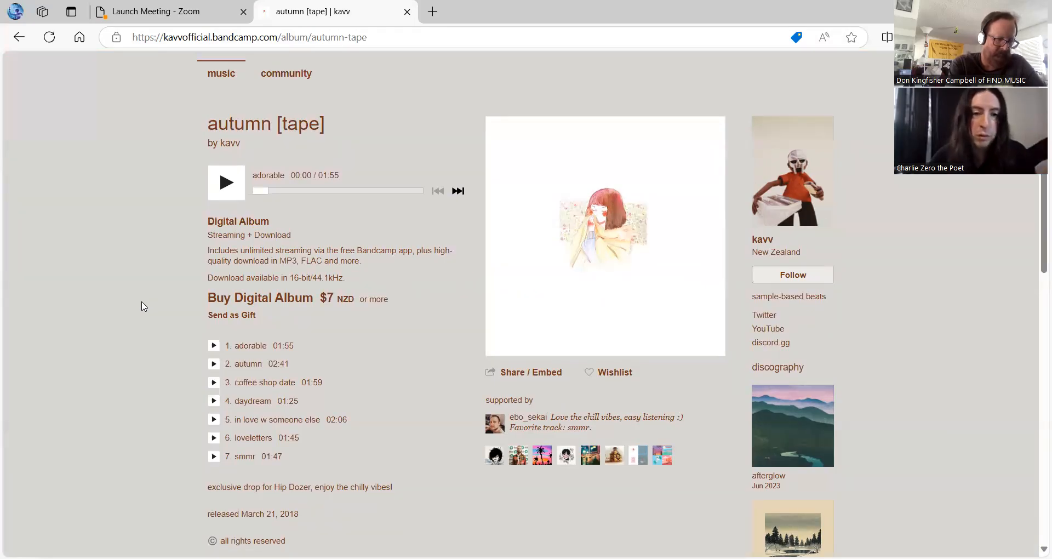
# Play track 2, 'autumn', from the autumn [tape] track list
pyautogui.click(213, 362)
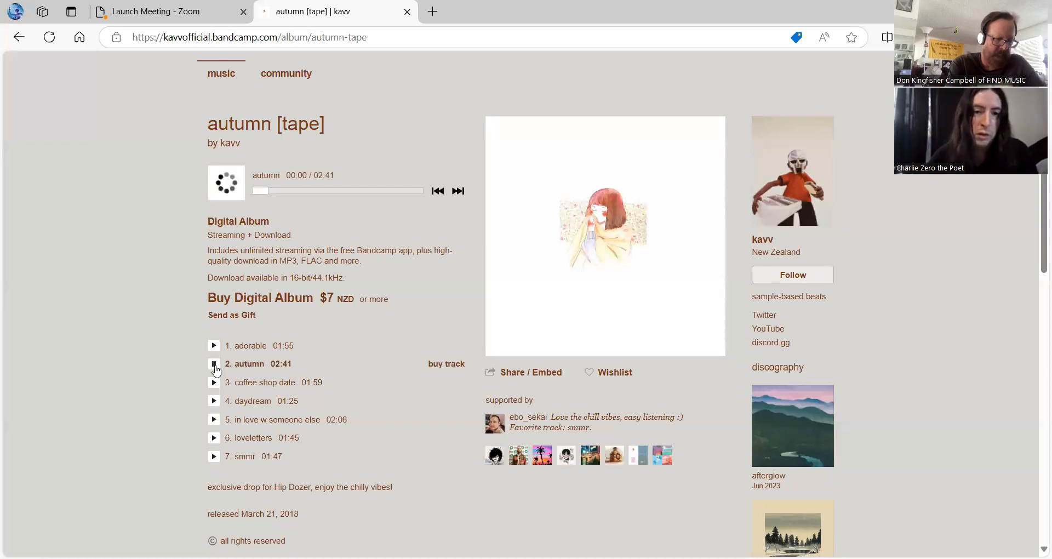
pyautogui.click(213, 363)
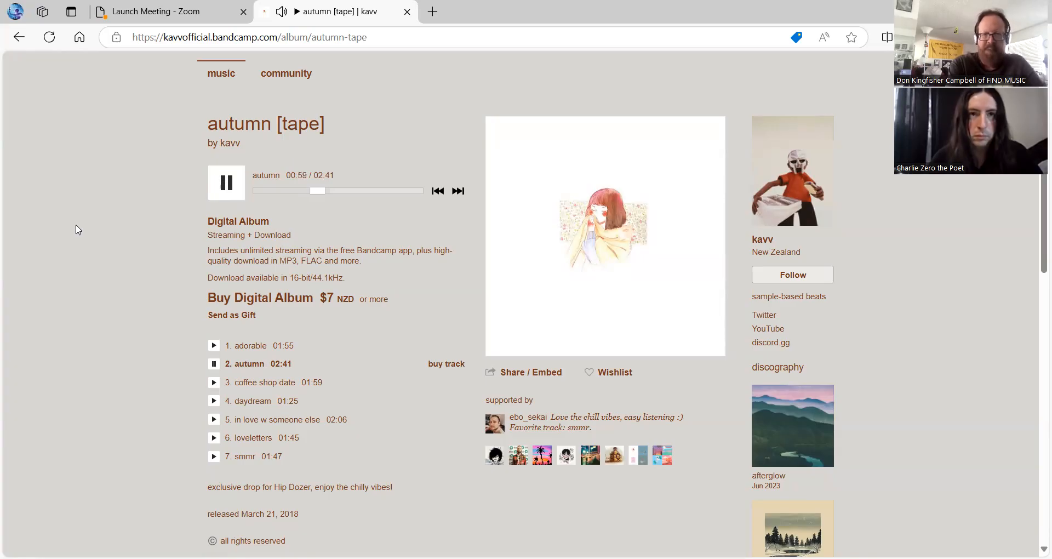
pyautogui.moveTo(169, 206)
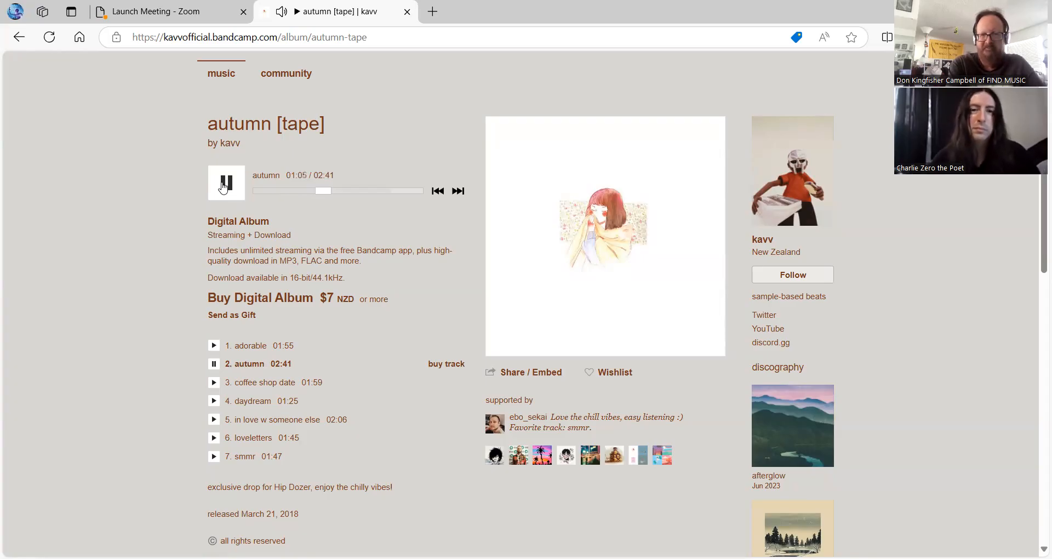
# Pause 'autumn' around 1:06 and close the autumn [tape] tab, leaving the Zoom page
pyautogui.click(227, 183)
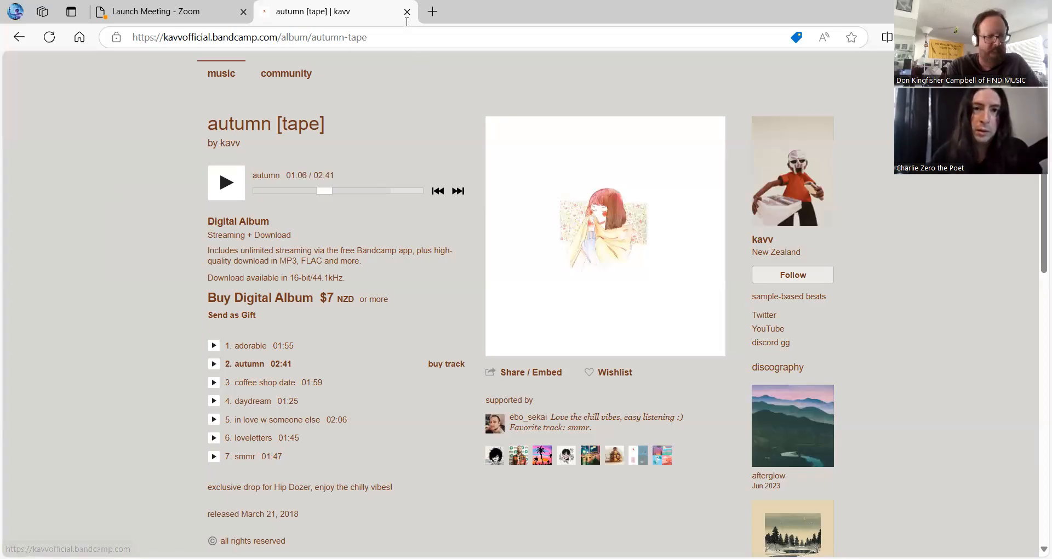
pyautogui.click(164, 11)
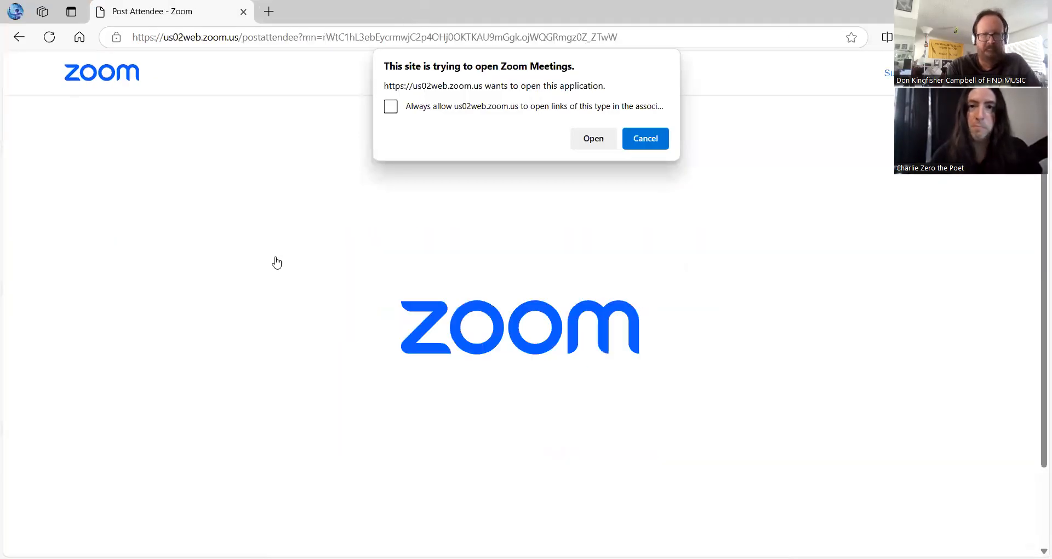